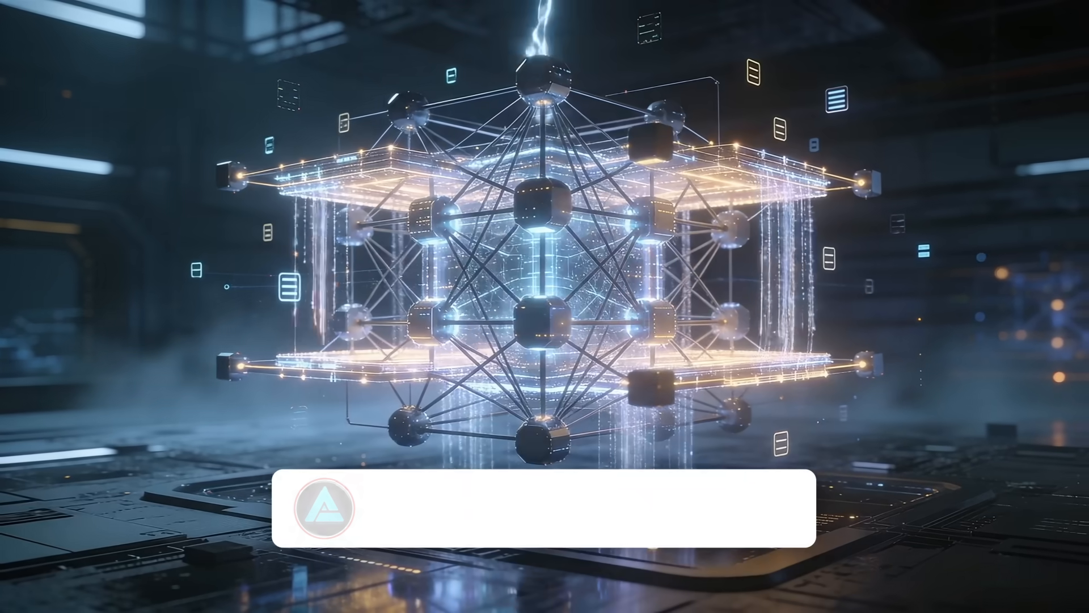
Step: Let the subscribe overlay complete, showing the AI Revolution channel as Subscribed
left_click(674, 508)
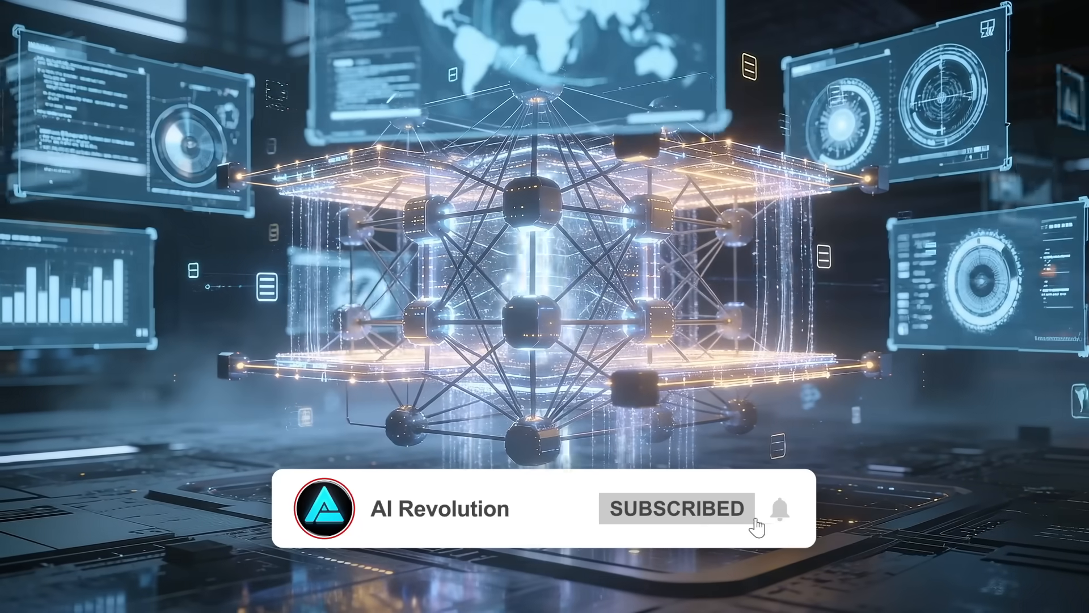